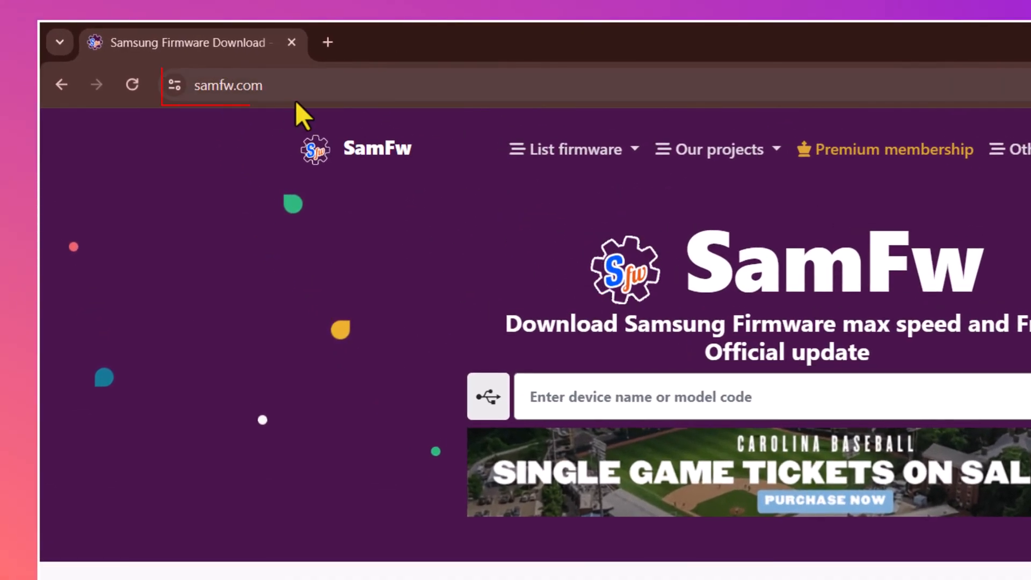
# Search SamFw for model SM-G985F and open the Galaxy S20+ firmware page
pyautogui.click(228, 86)
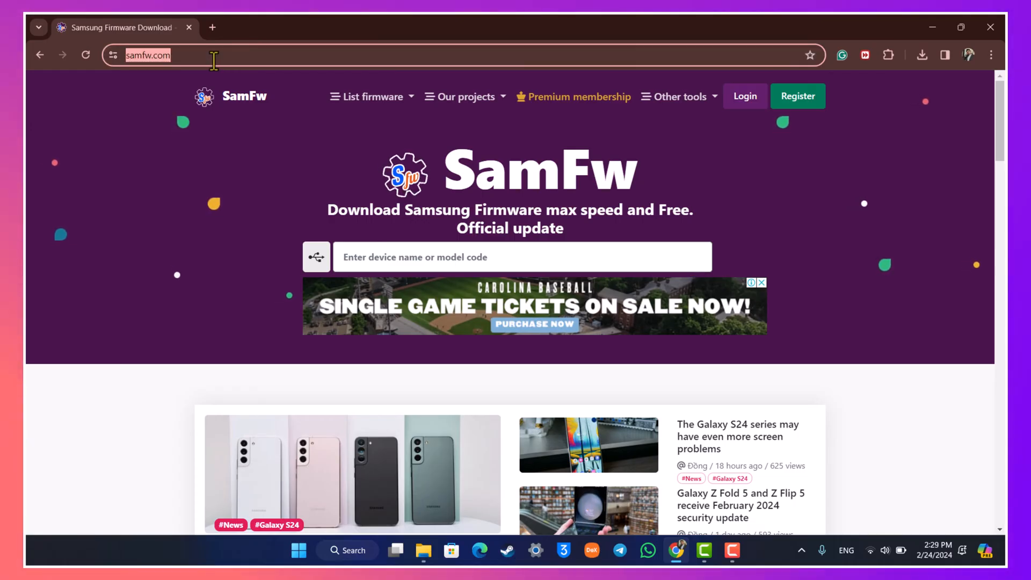
pyautogui.click(522, 257)
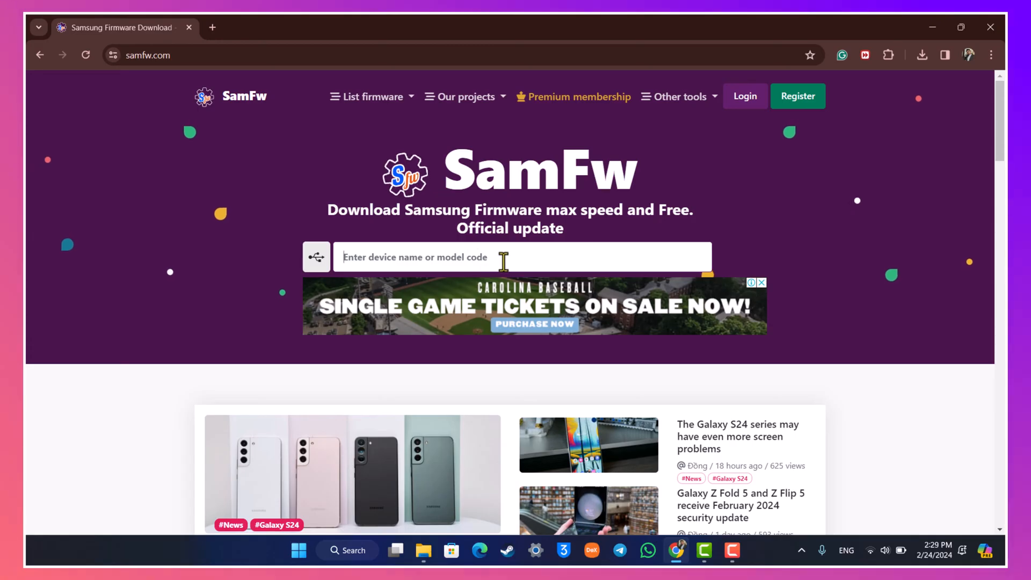
pyautogui.write('s')
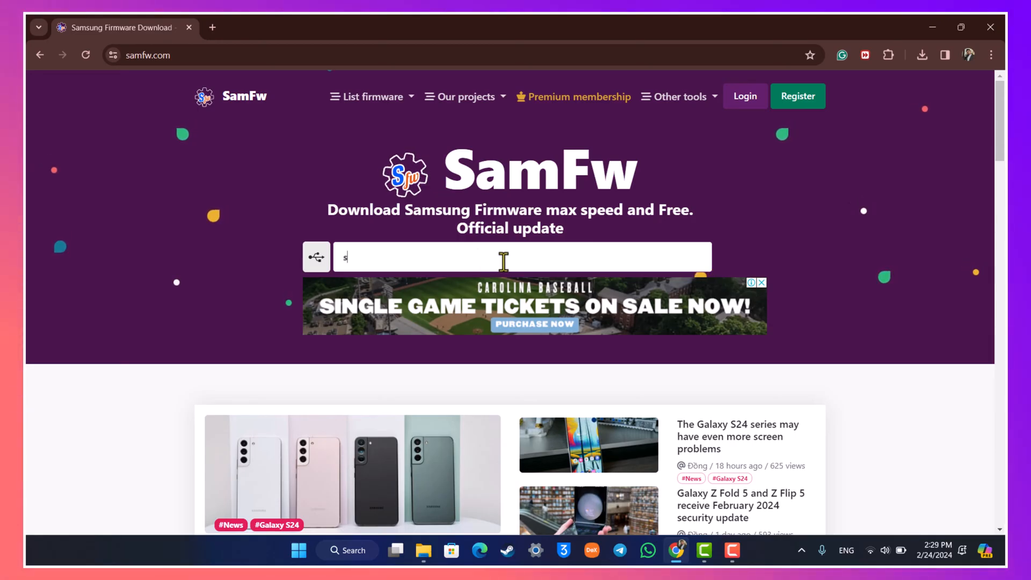
pyautogui.write('20+')
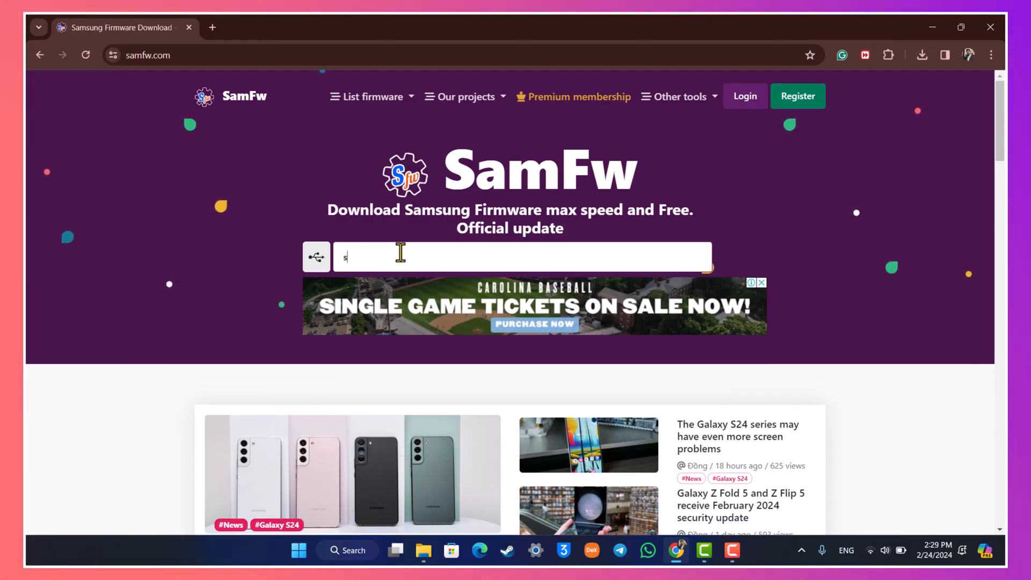
pyautogui.write('m-g985f')
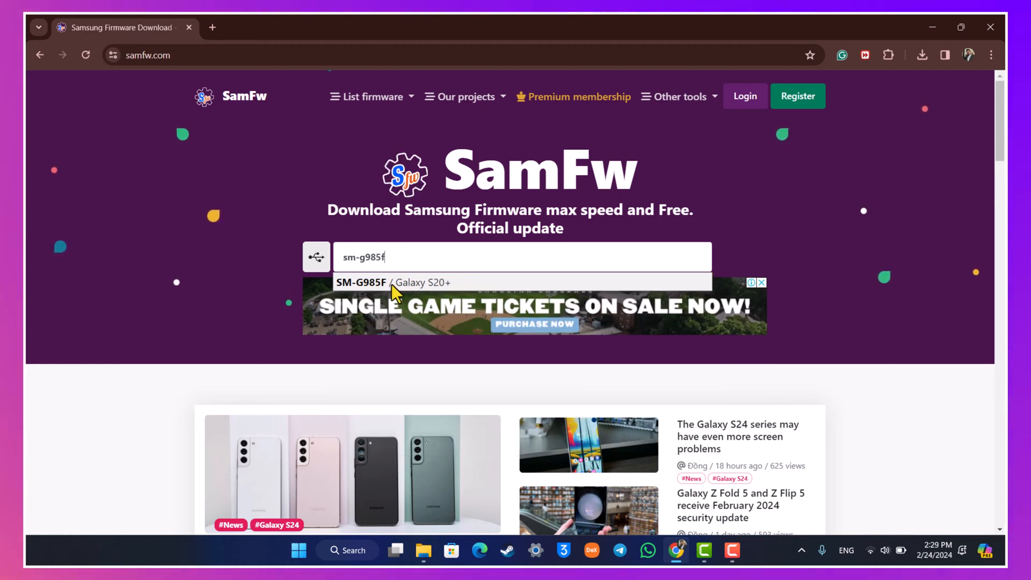
pyautogui.moveTo(467, 285)
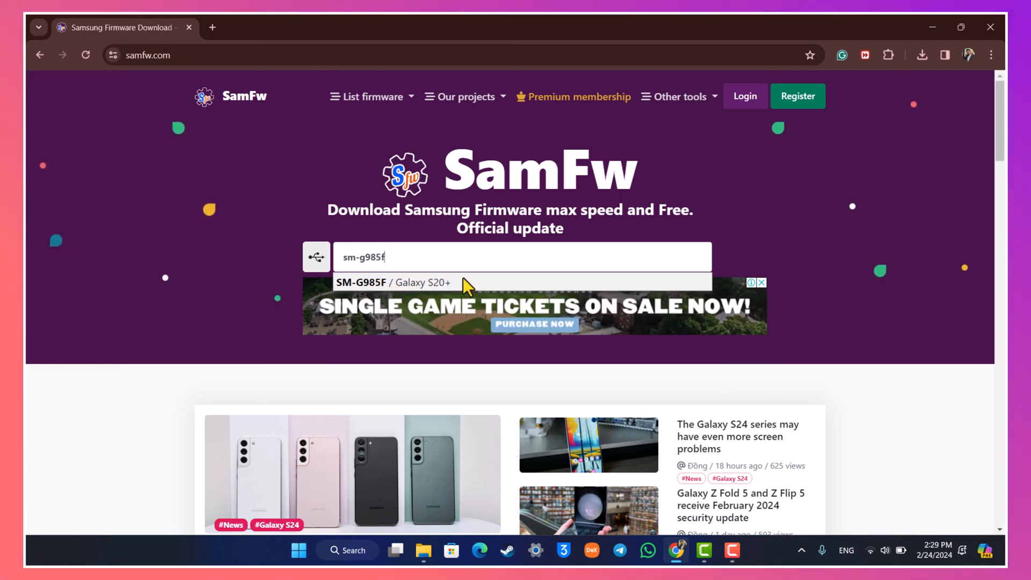
pyautogui.click(393, 283)
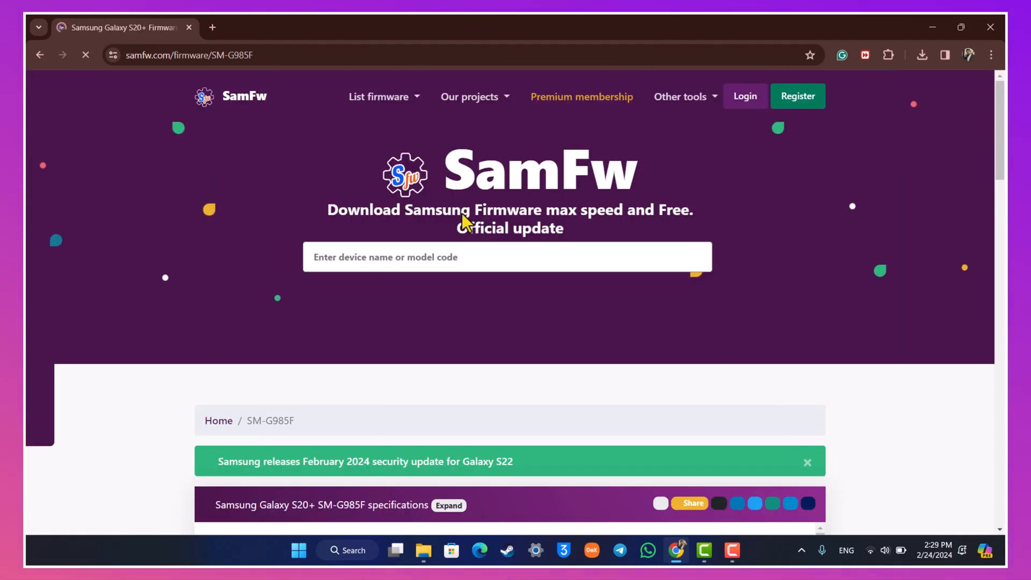
# Type 'npl' into the Filter CSC box so only Nepal (NPL) is listed
pyautogui.scroll(-3)
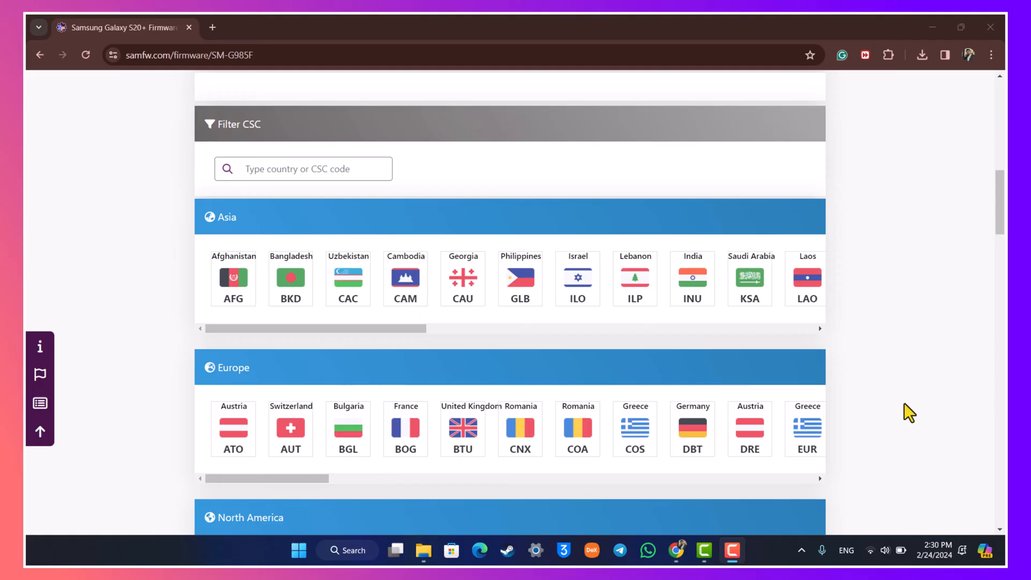
pyautogui.scroll(-3)
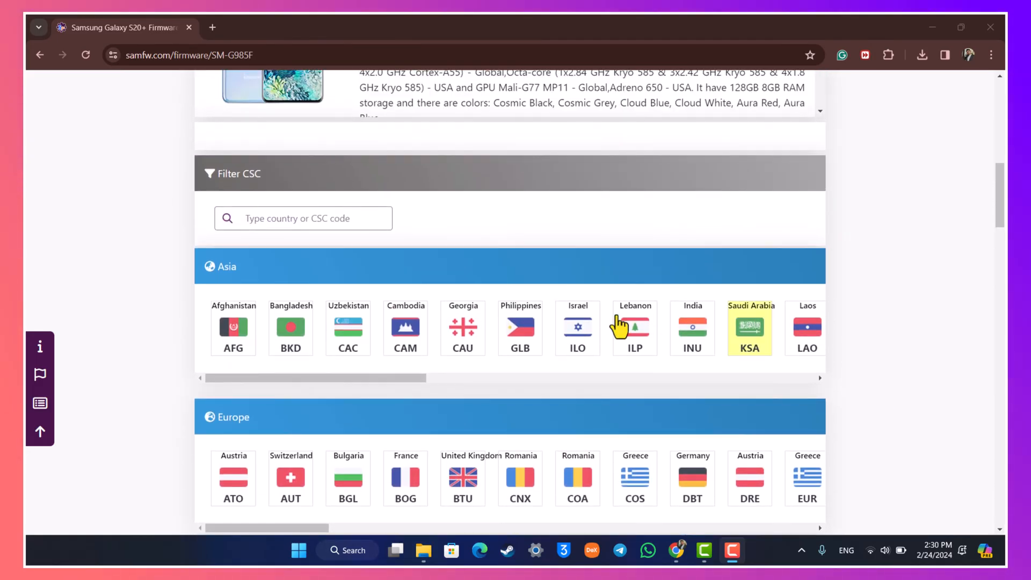
pyautogui.write('n')
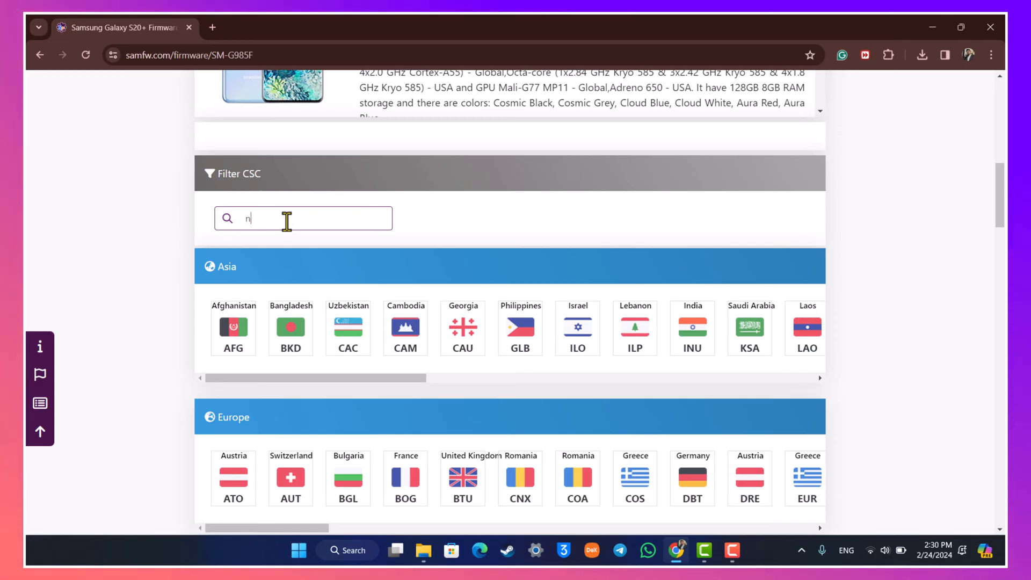
pyautogui.write('pl')
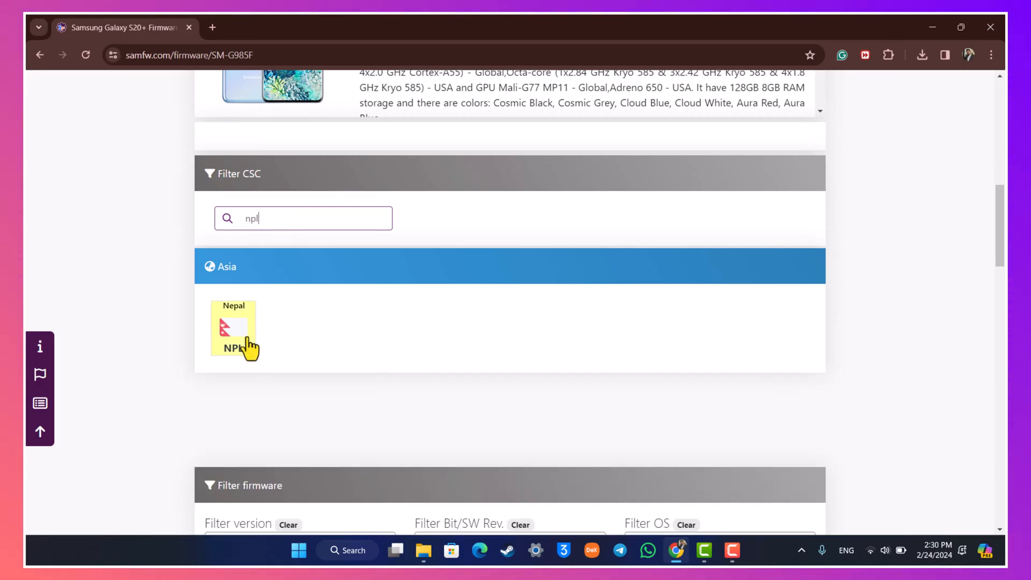
# Show the 46 Nepal (NPL) SM-G985F firmware builds, newest G985FXXSIHWL4
pyautogui.click(233, 329)
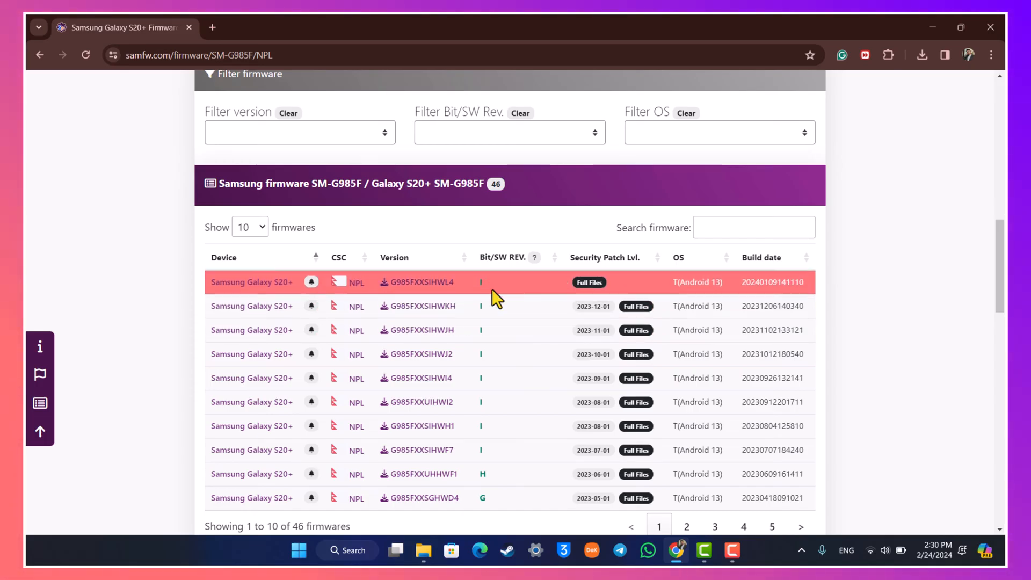
pyautogui.moveTo(422, 316)
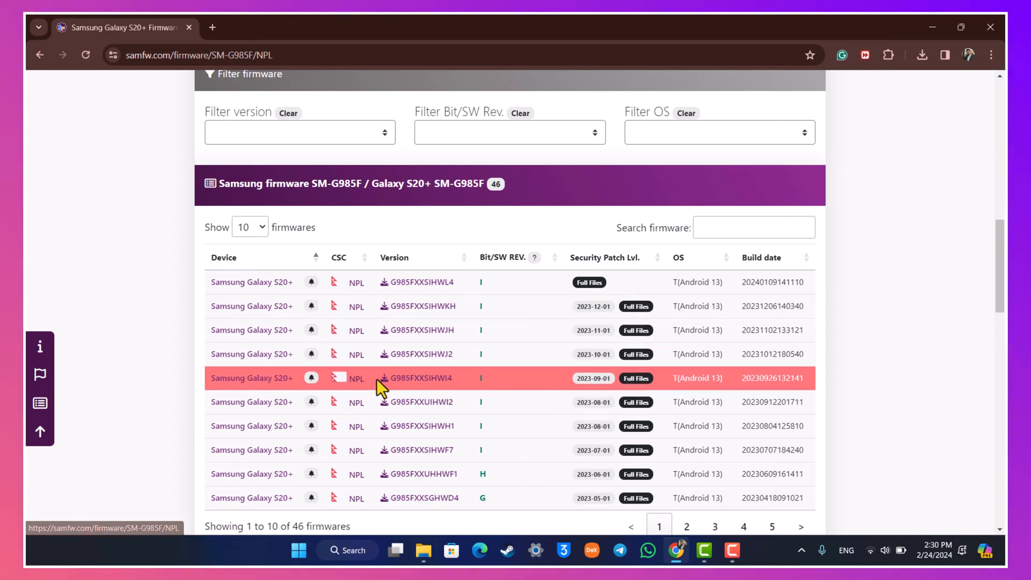
pyautogui.moveTo(536, 312)
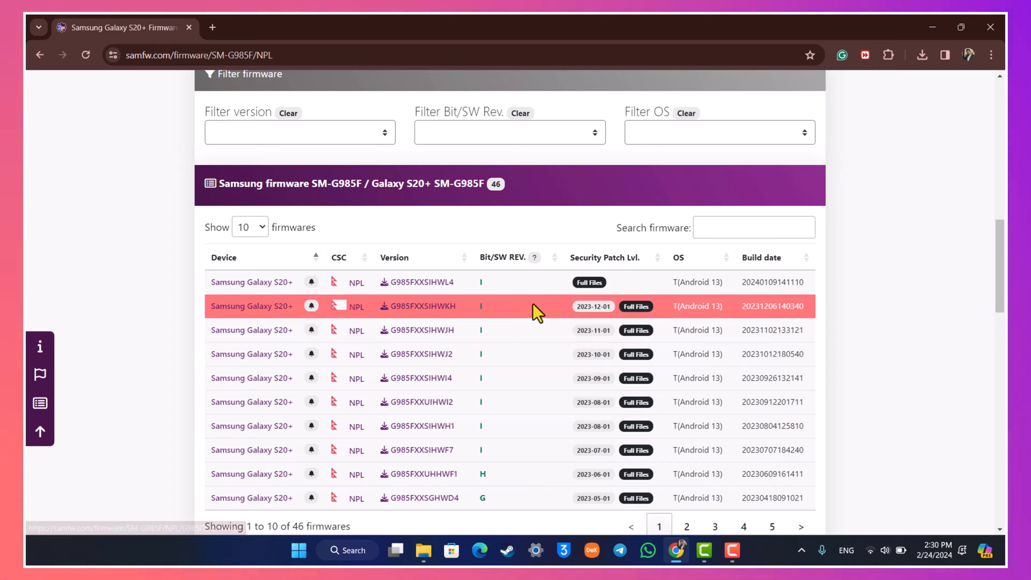
pyautogui.moveTo(586, 319)
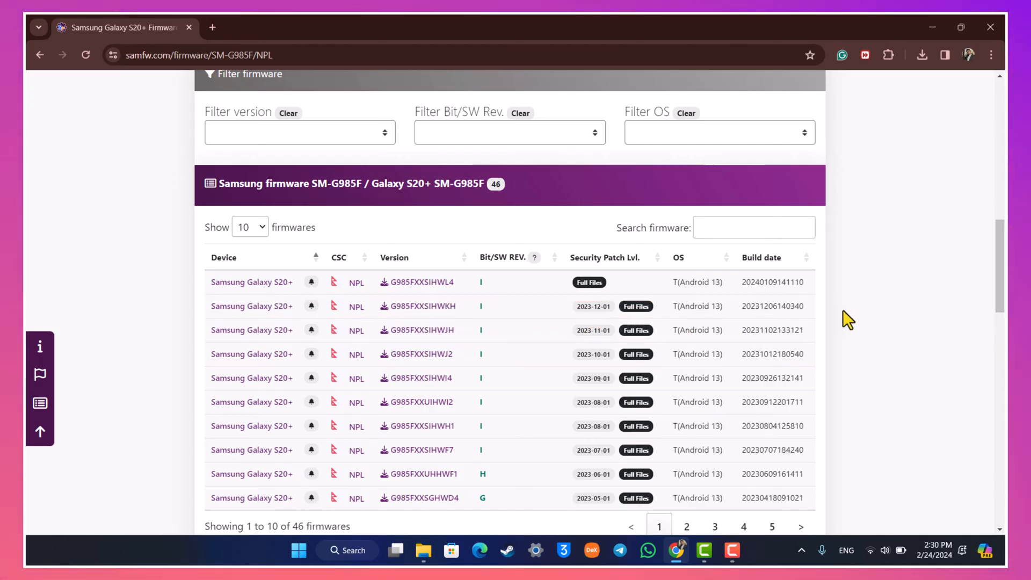
pyautogui.moveTo(463, 322)
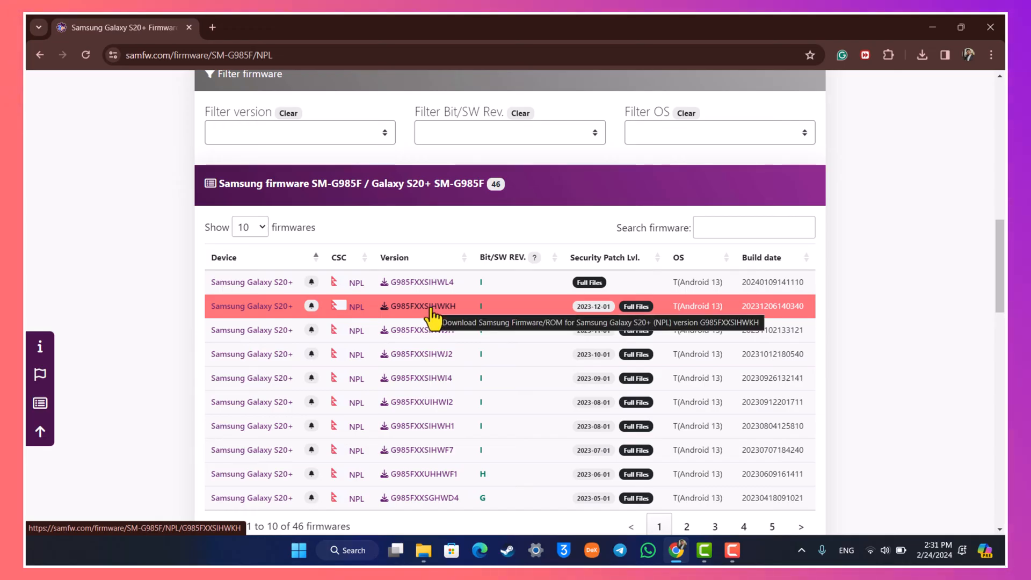
pyautogui.moveTo(908, 23)
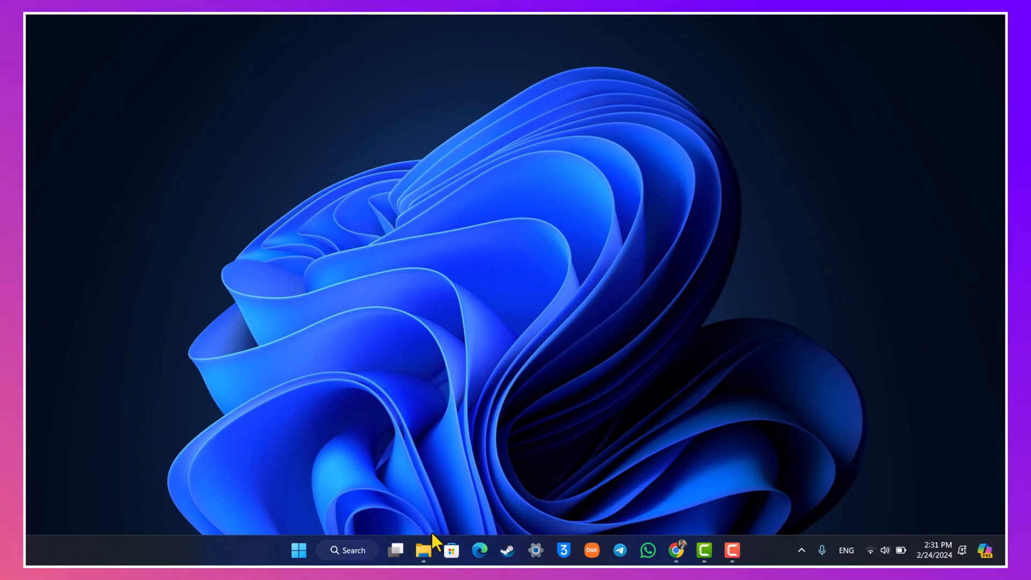
# In the Stock ROM folder, select the SAMFW SM-G985F NPL firmware archive
pyautogui.click(422, 551)
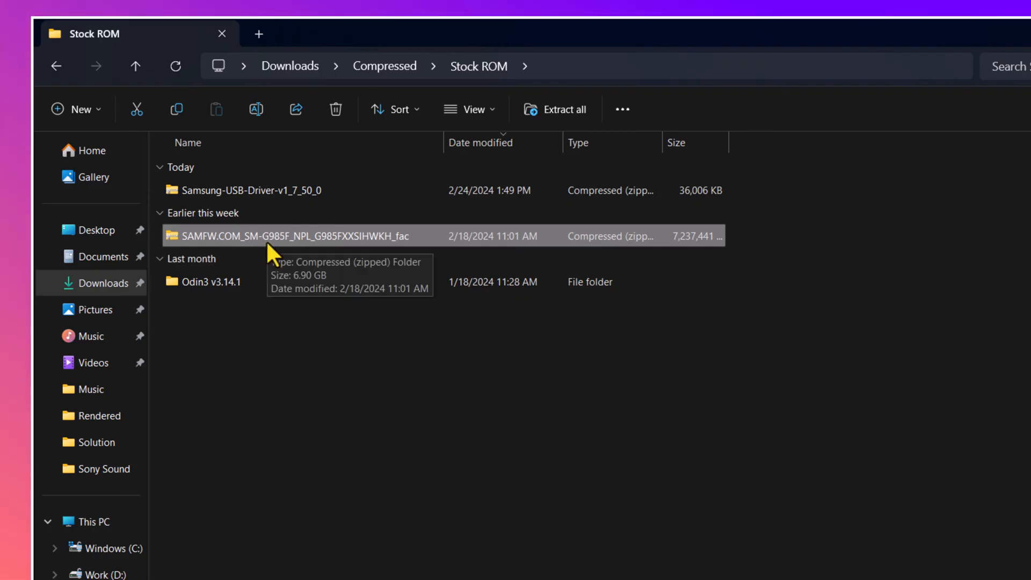
pyautogui.click(246, 190)
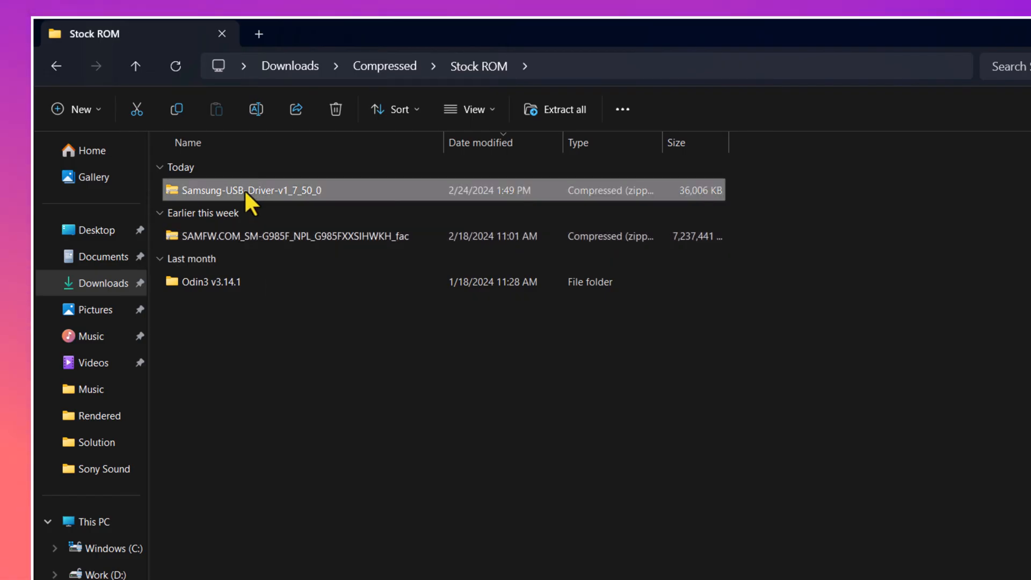
pyautogui.moveTo(342, 200)
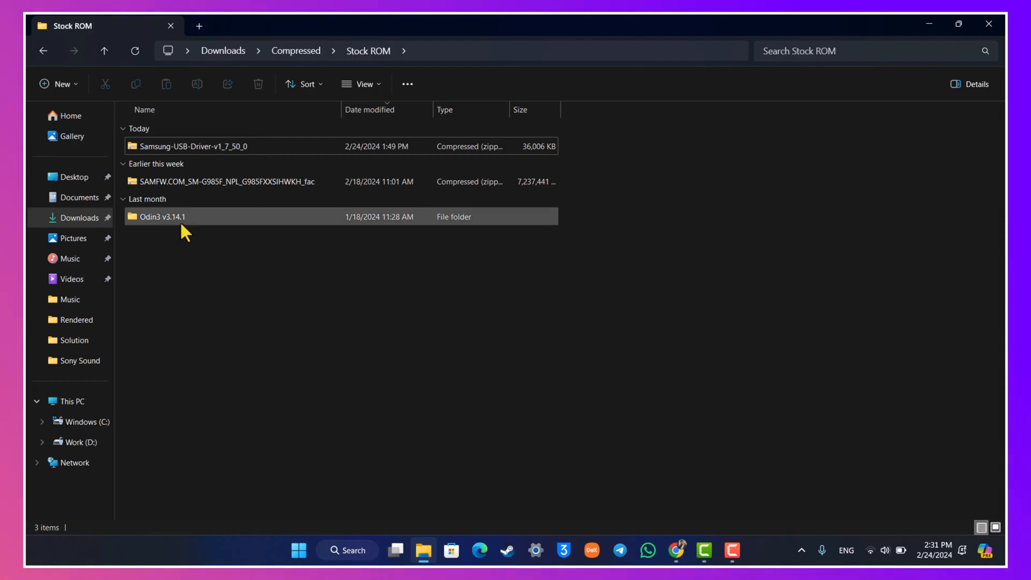
pyautogui.click(161, 216)
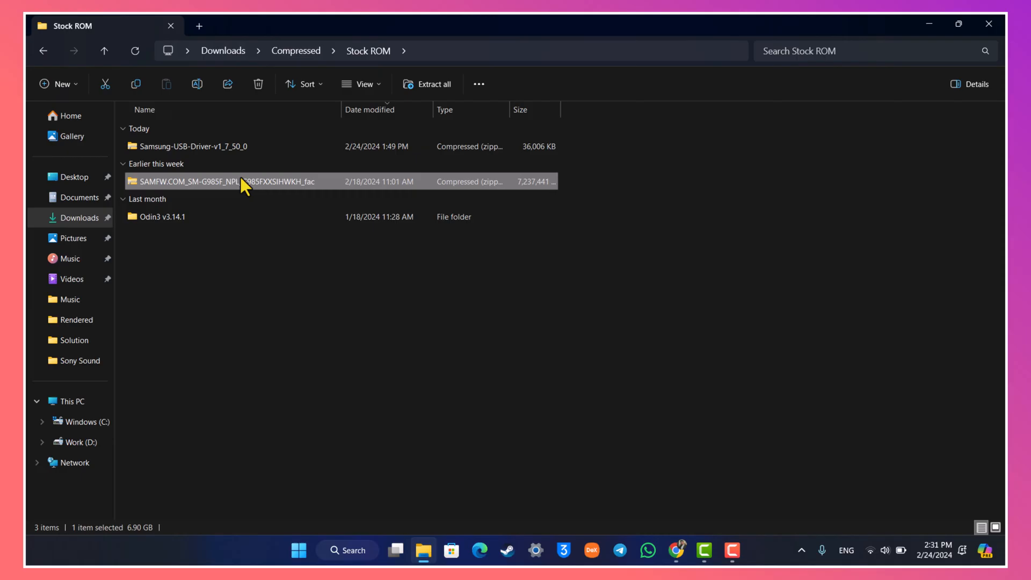
pyautogui.moveTo(266, 189)
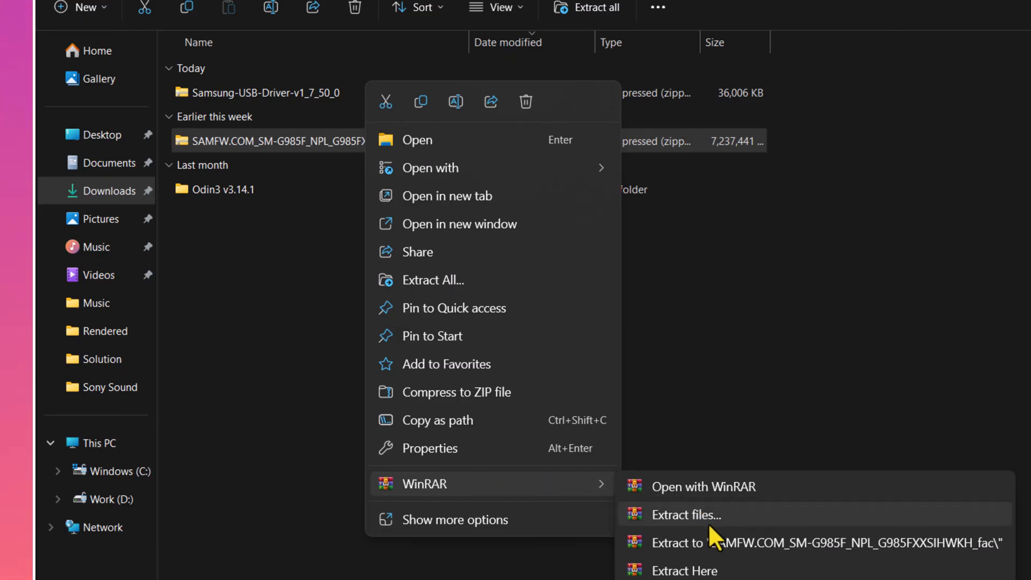
pyautogui.moveTo(714, 543)
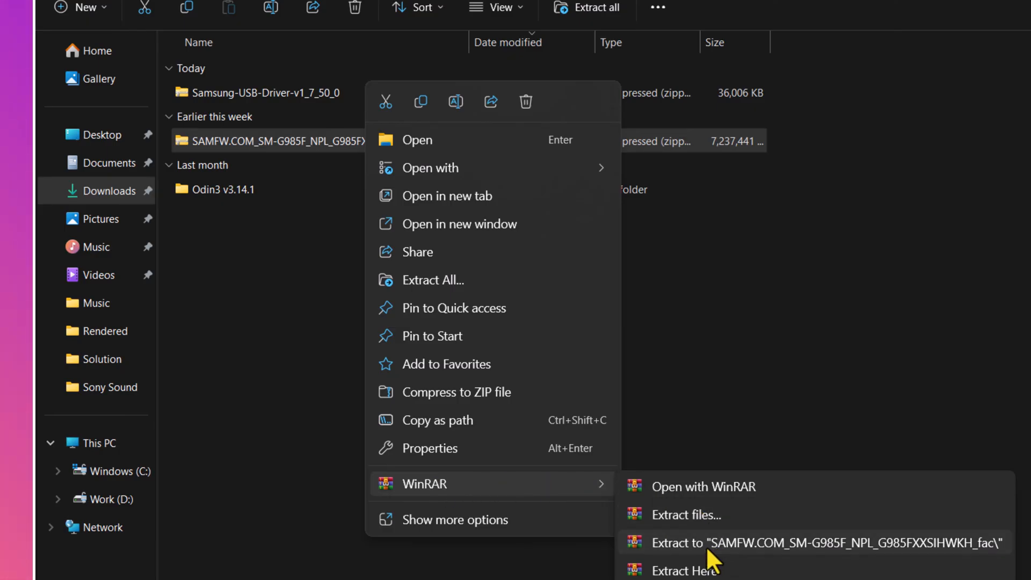
# Extract the archive to 'SAMFW.COM_SM-G985F_NPL_G985FXXSIHWKH_fac', check its files, and return up
pyautogui.click(827, 542)
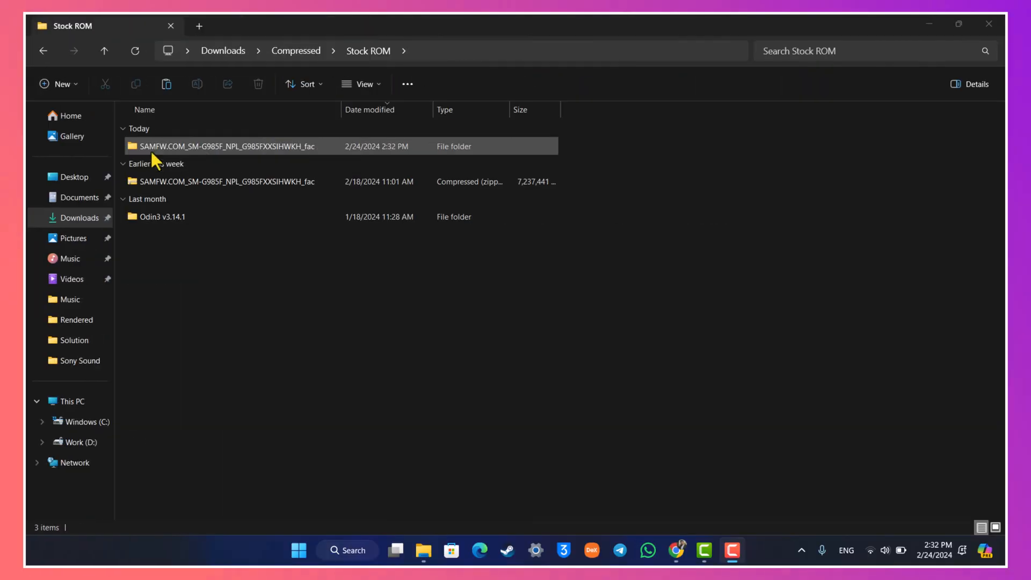
pyautogui.click(226, 146)
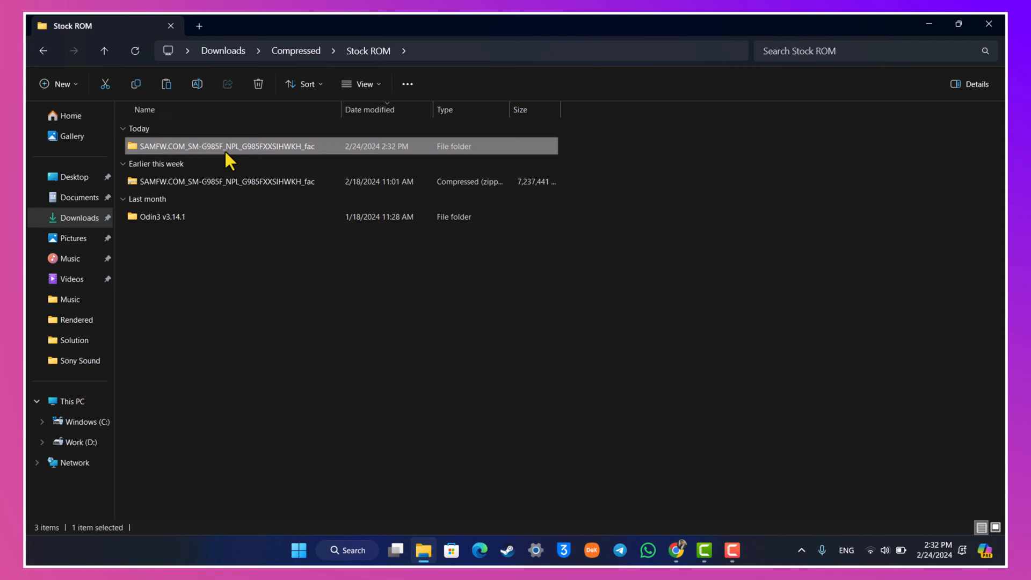
pyautogui.doubleClick(227, 146)
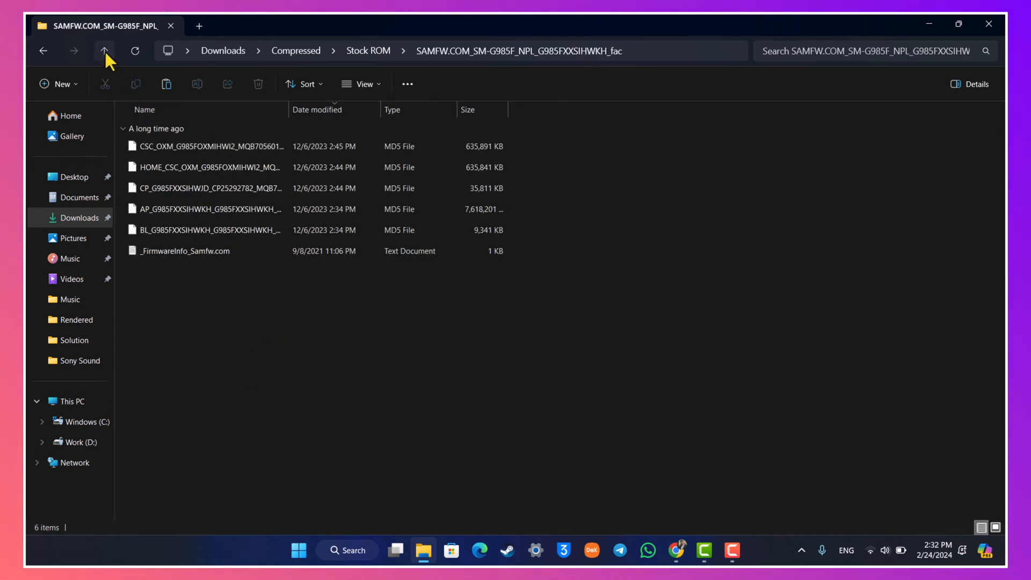
pyautogui.click(104, 51)
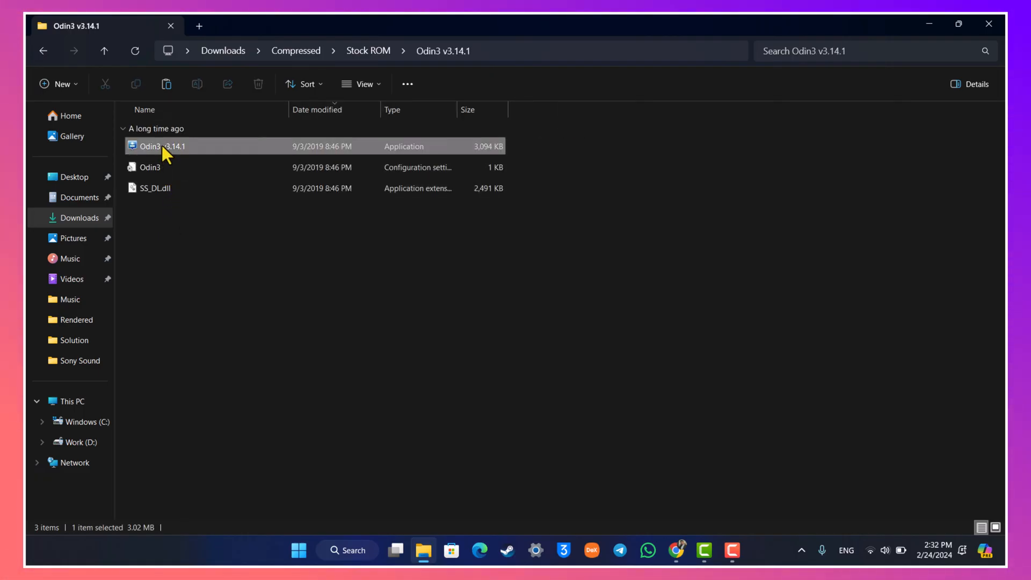
# Launch Odin3 v3.14.1.exe from the Odin3 v3.14.1 folder
pyautogui.doubleClick(158, 146)
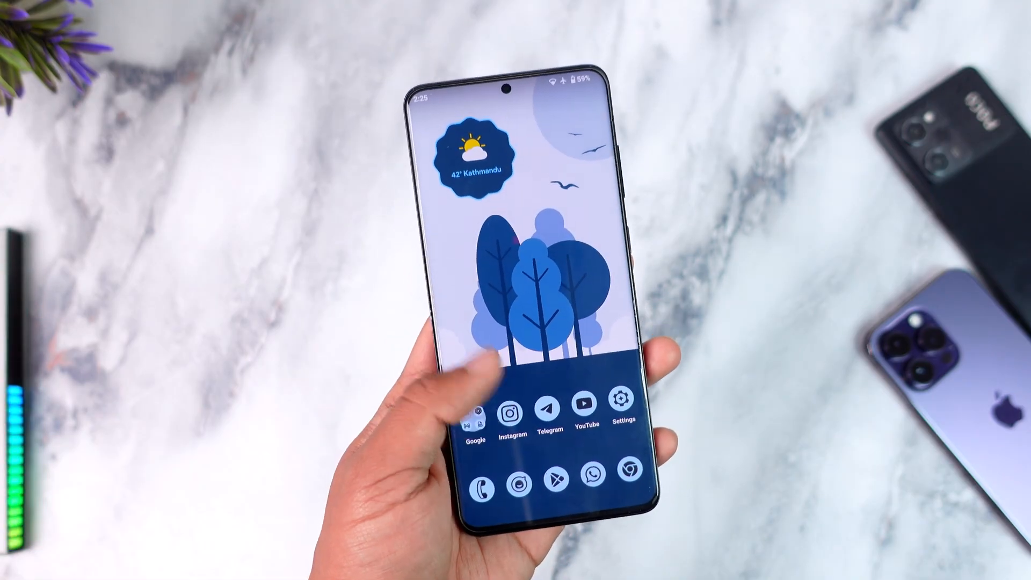
pyautogui.scroll(3)
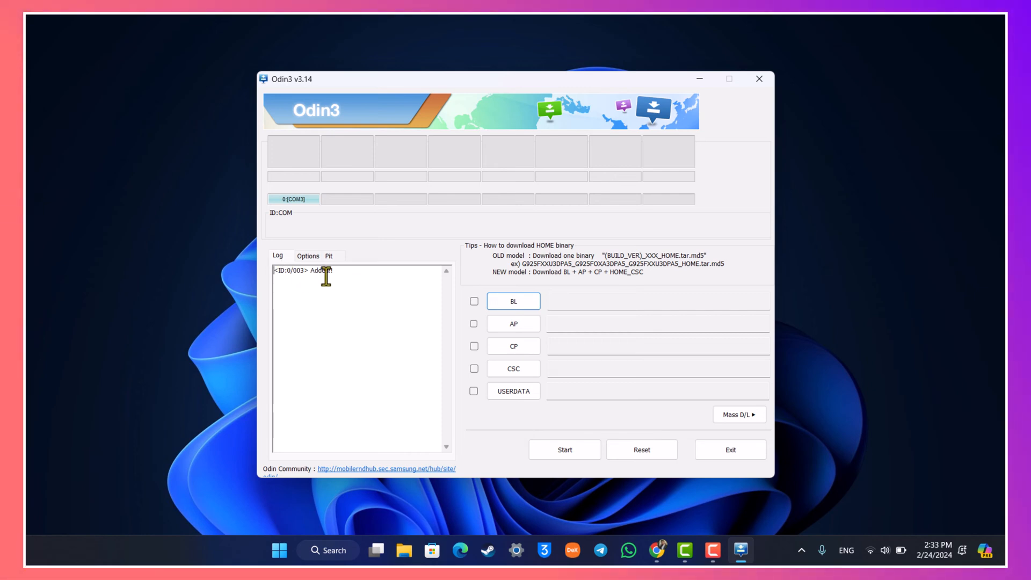
pyautogui.moveTo(358, 278)
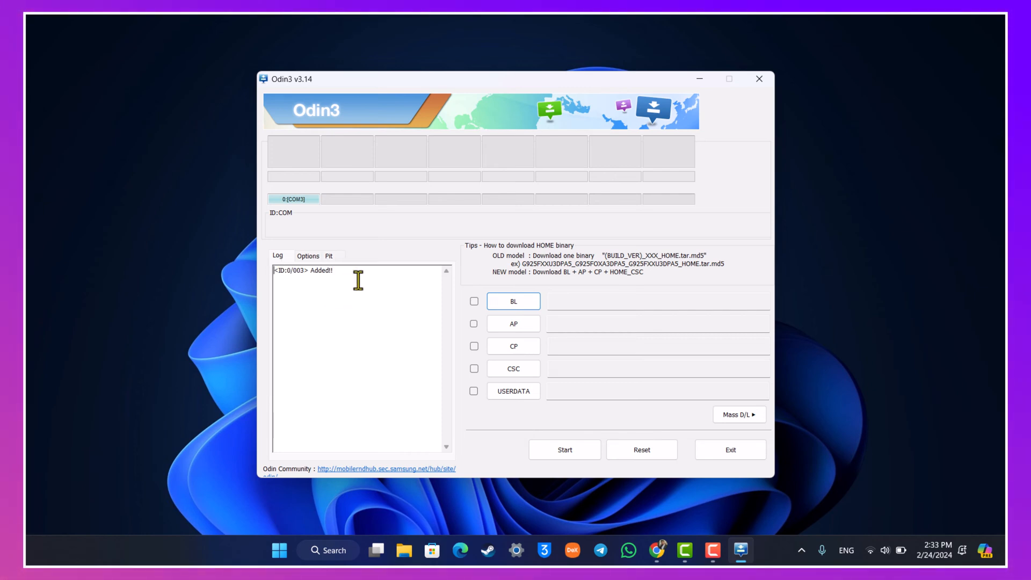
pyautogui.moveTo(416, 257)
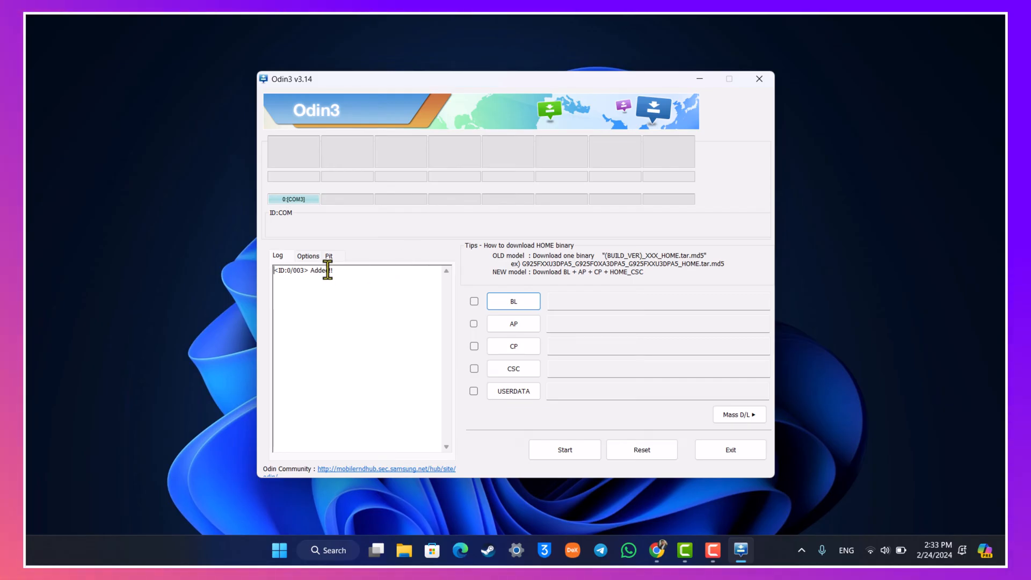
pyautogui.moveTo(352, 287)
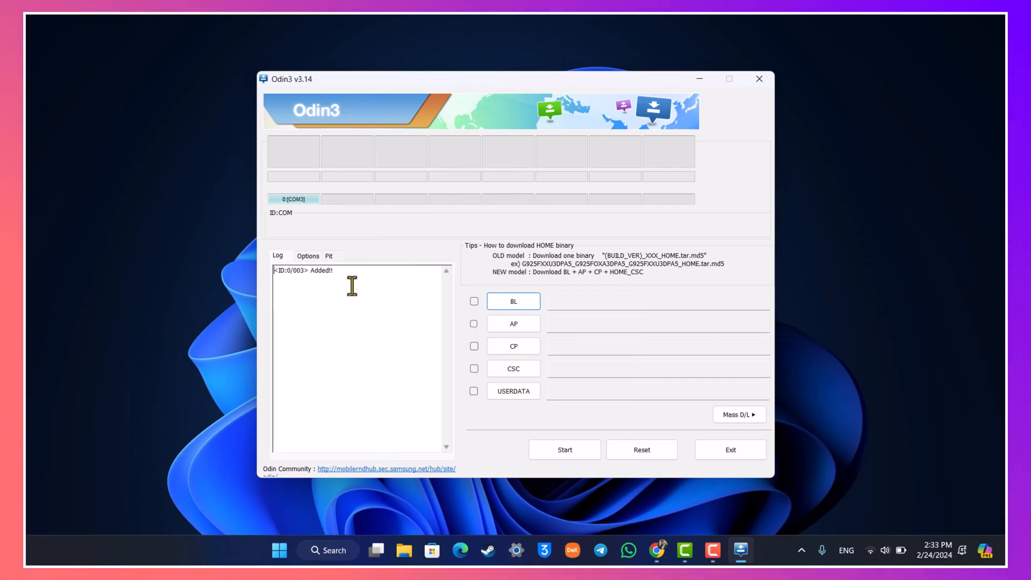
pyautogui.moveTo(530, 415)
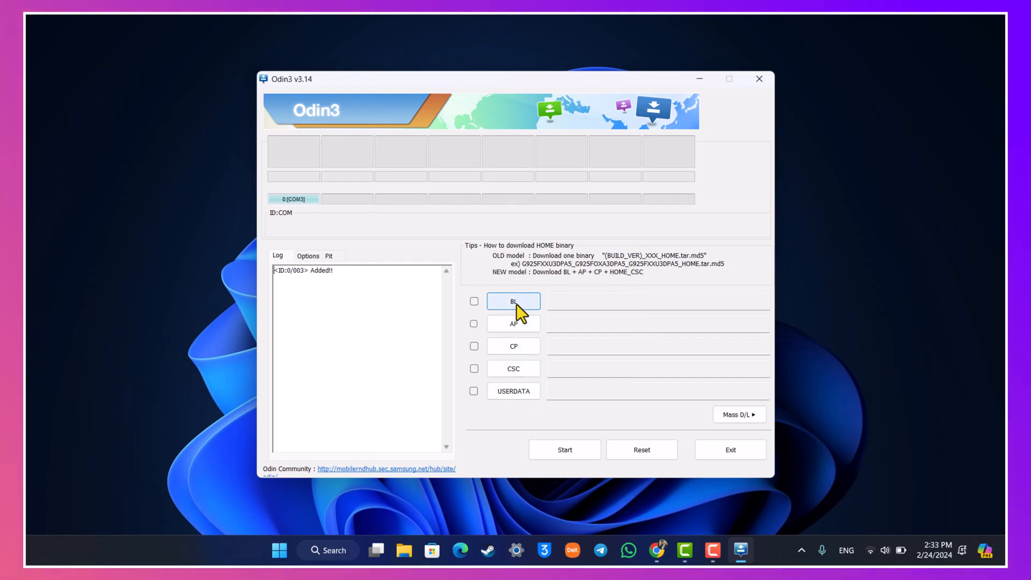
# Load the BL .tar.md5 file from the SAMFW firmware folder into Odin3
pyautogui.click(513, 301)
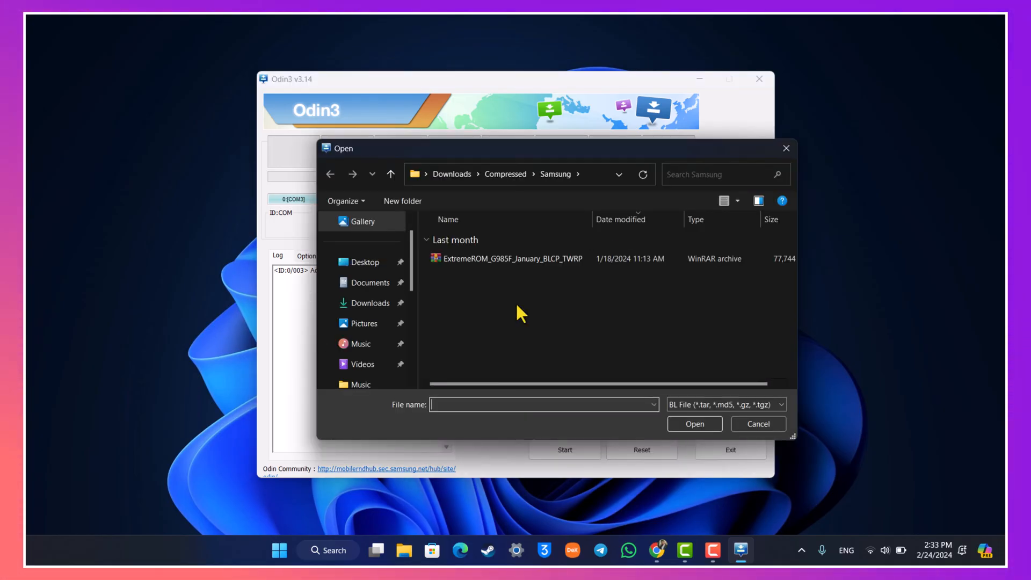
pyautogui.click(505, 173)
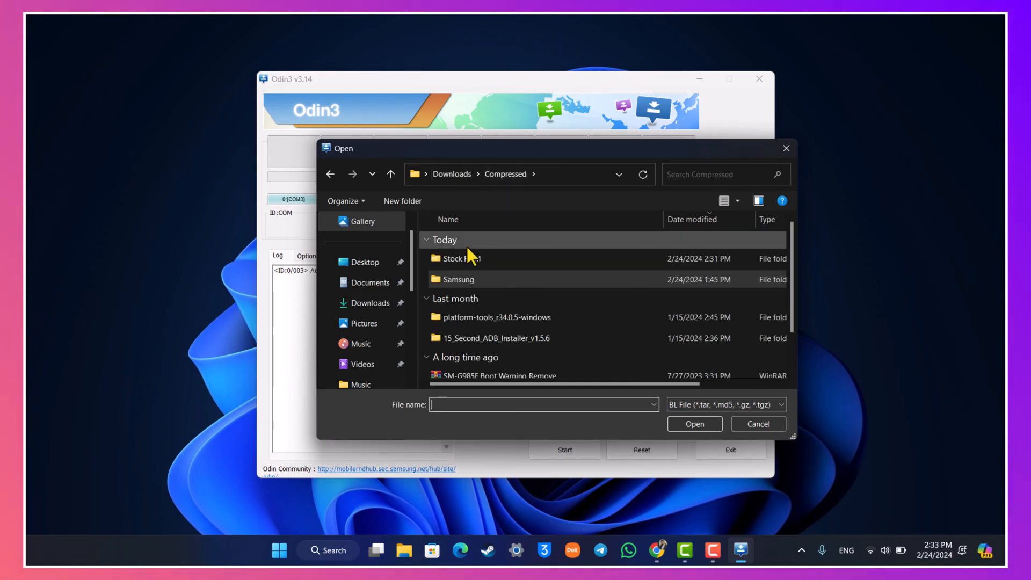
pyautogui.doubleClick(459, 258)
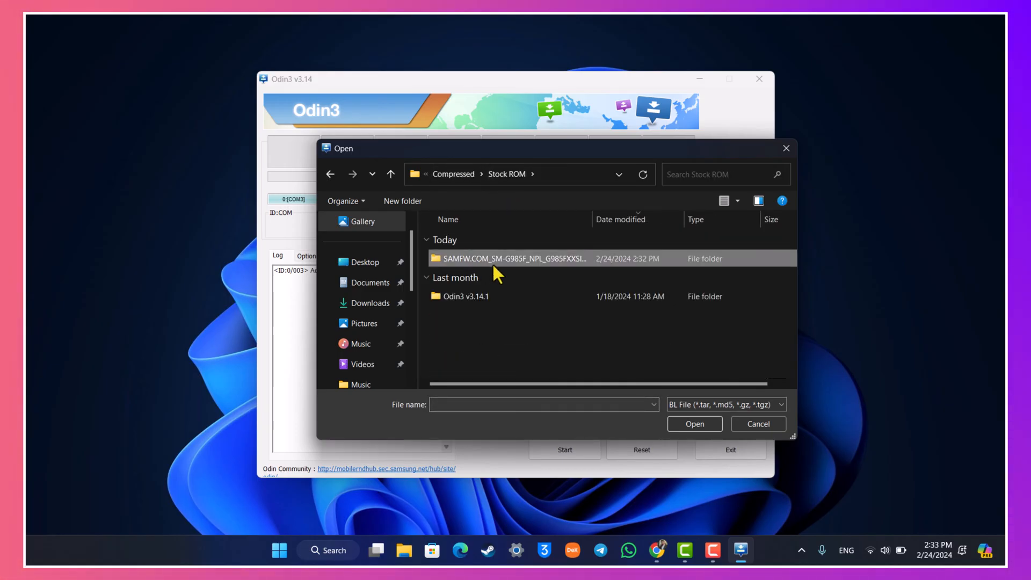
pyautogui.doubleClick(513, 258)
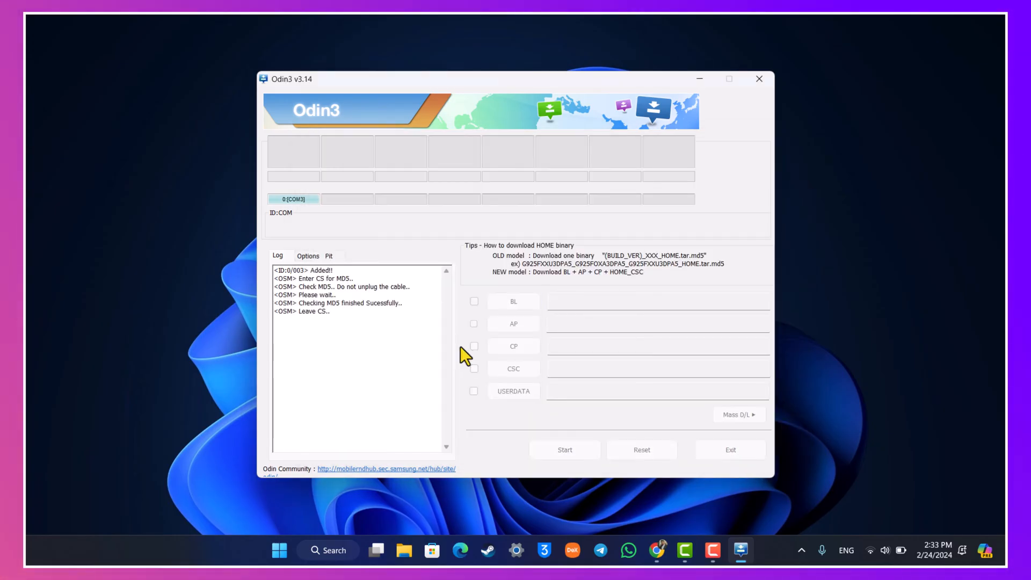
pyautogui.click(474, 301)
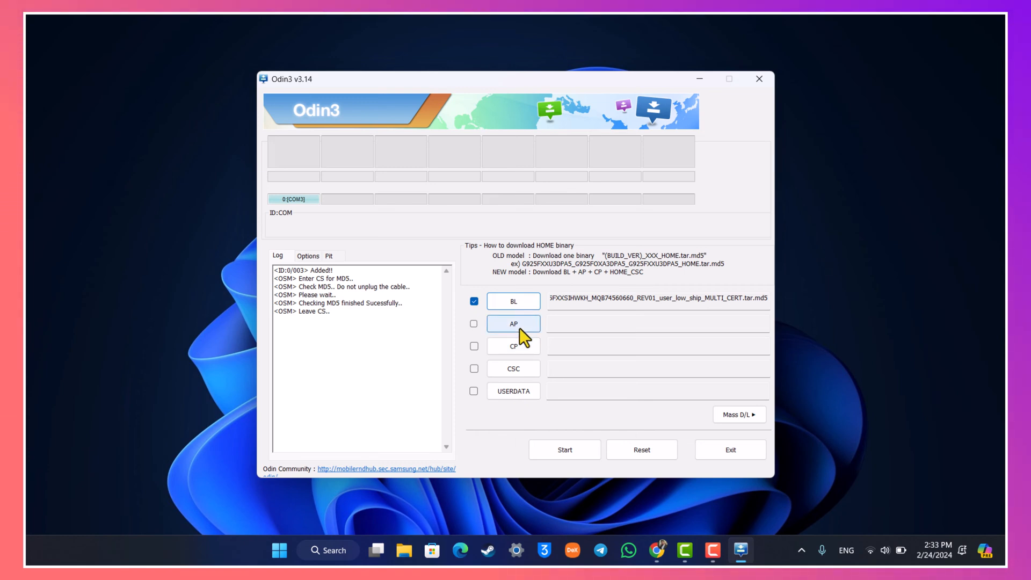
# Load the matching AP and CP .tar.md5 files into their Odin3 slots
pyautogui.click(513, 324)
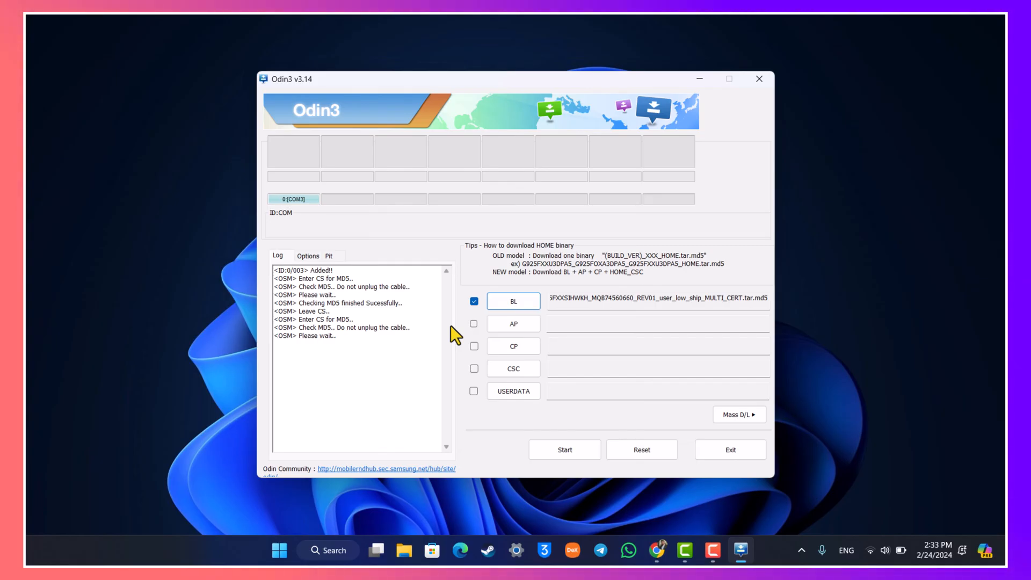
pyautogui.click(474, 323)
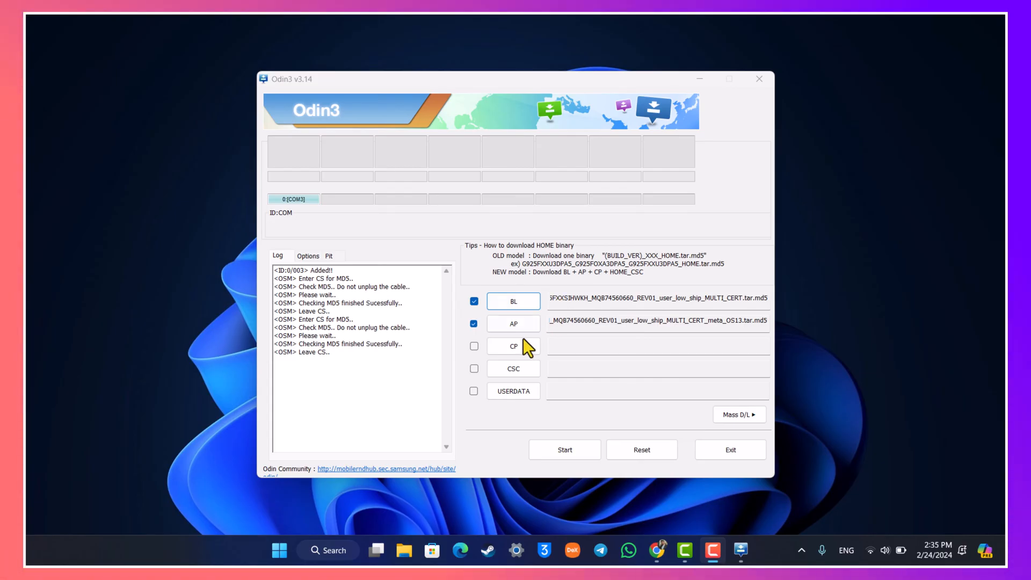
pyautogui.click(513, 346)
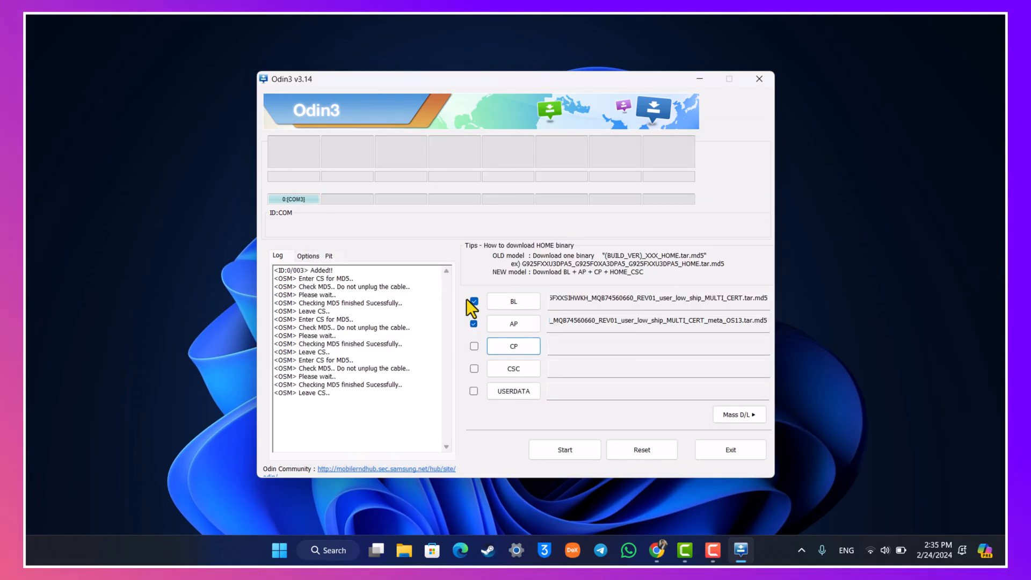
pyautogui.click(473, 346)
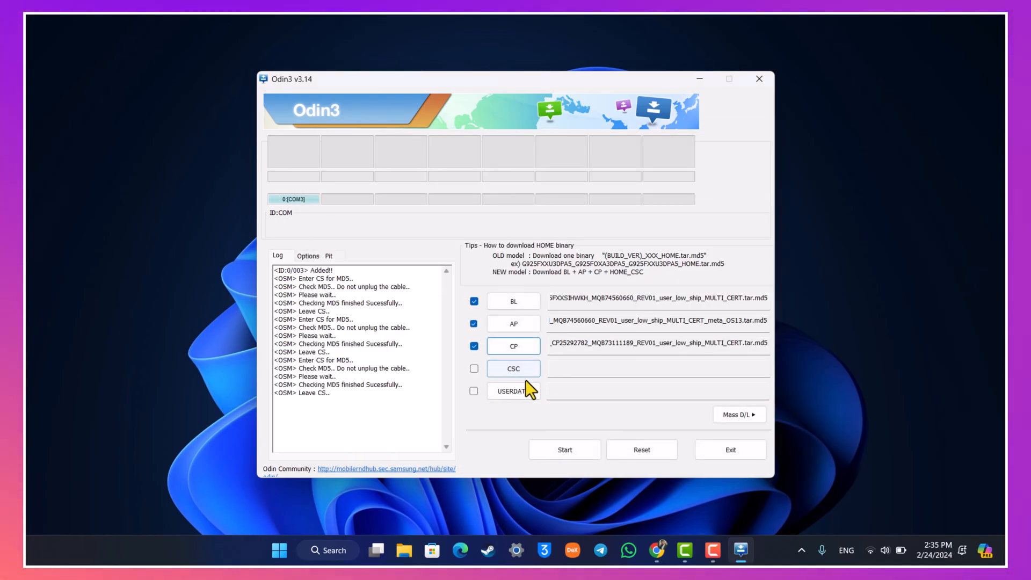
pyautogui.moveTo(513, 368)
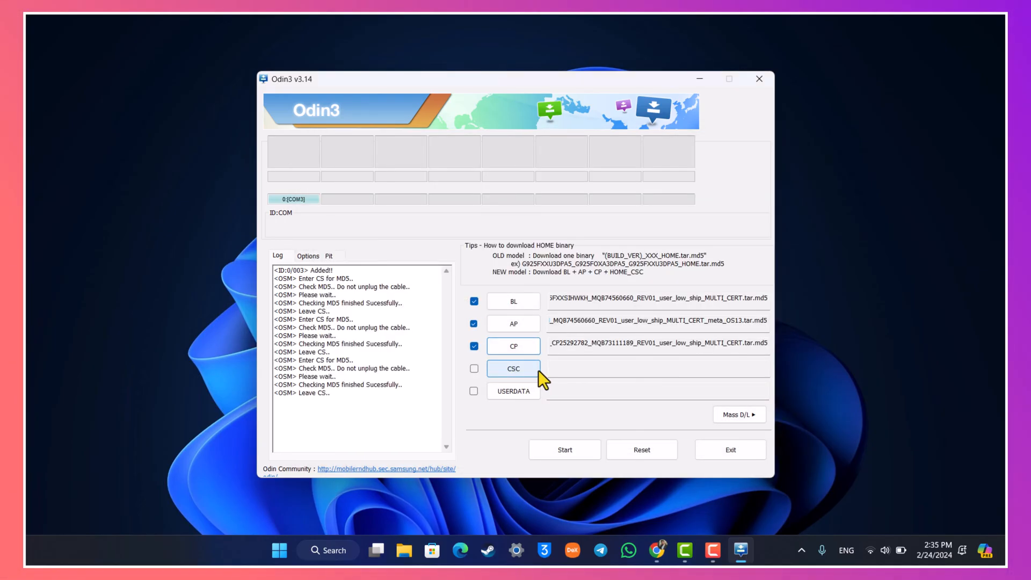
pyautogui.click(513, 369)
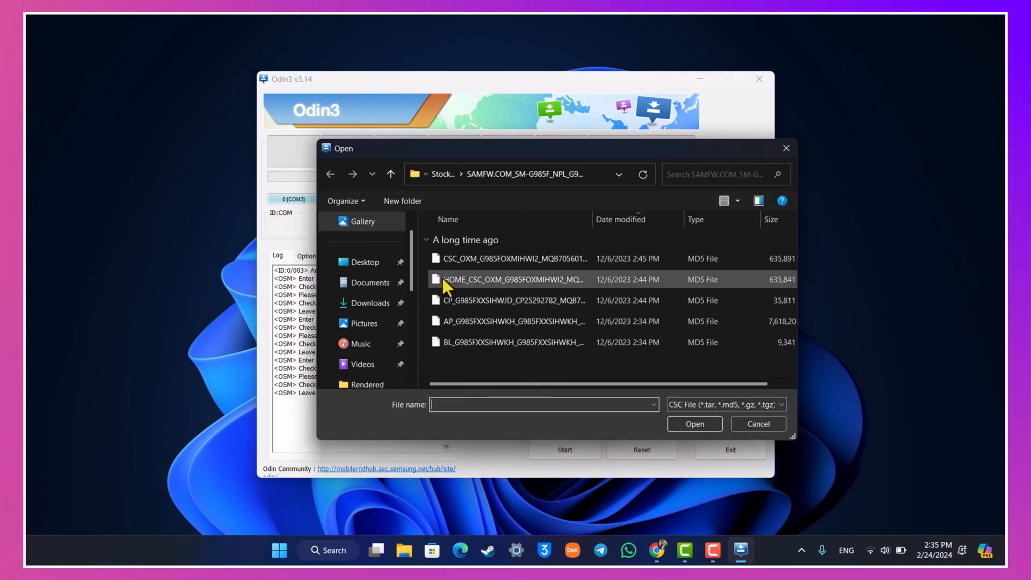
# Load the CSC .tar.md5 file and confirm Auto Reboot and F. Reset Time are enabled
pyautogui.click(513, 258)
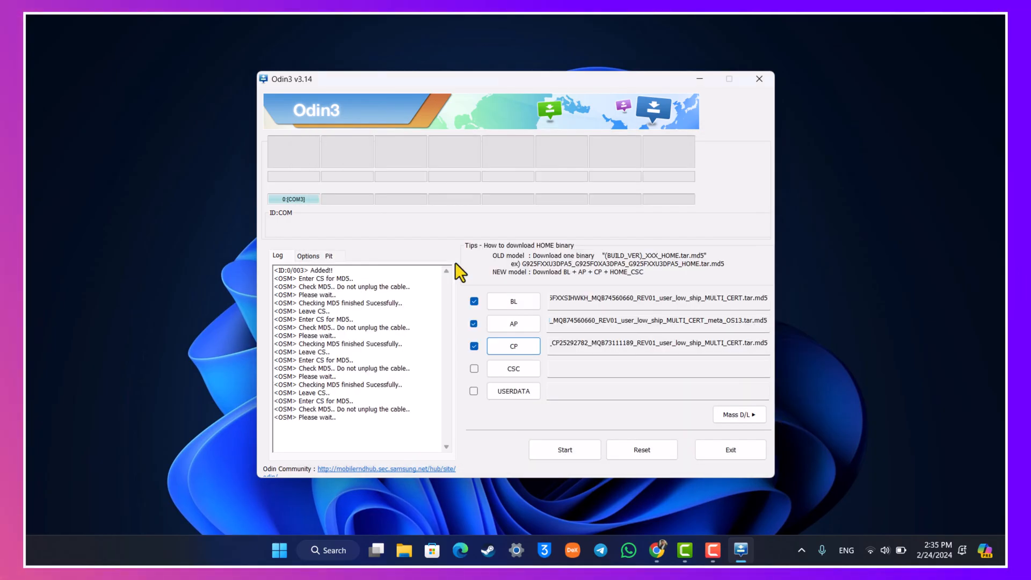
pyautogui.moveTo(533, 398)
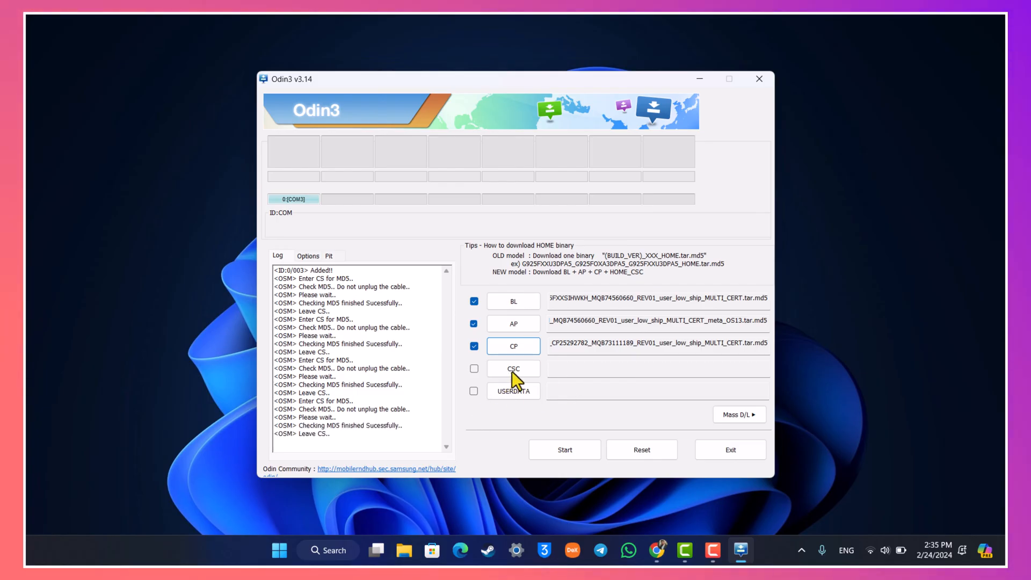
pyautogui.click(474, 369)
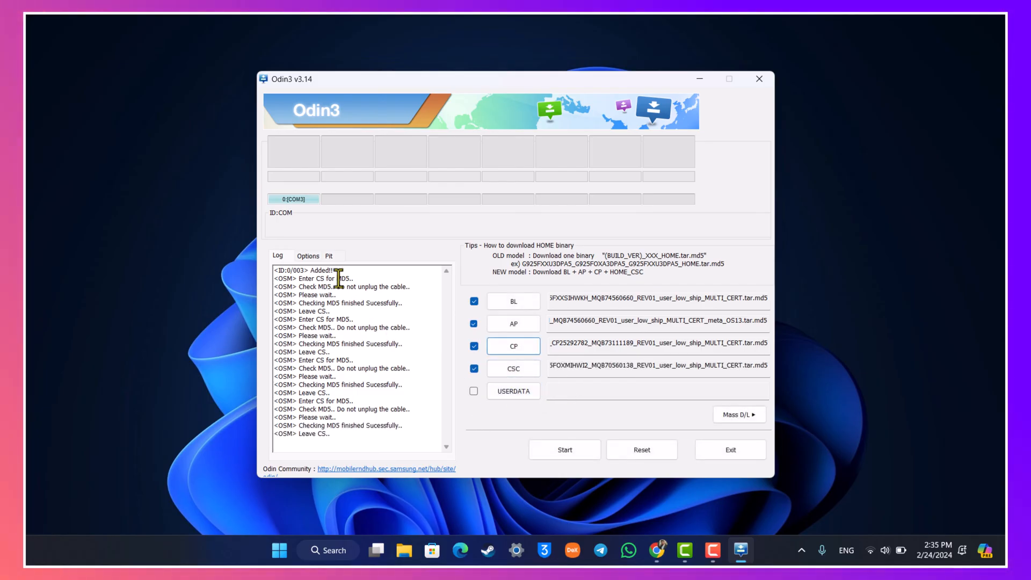
pyautogui.click(307, 255)
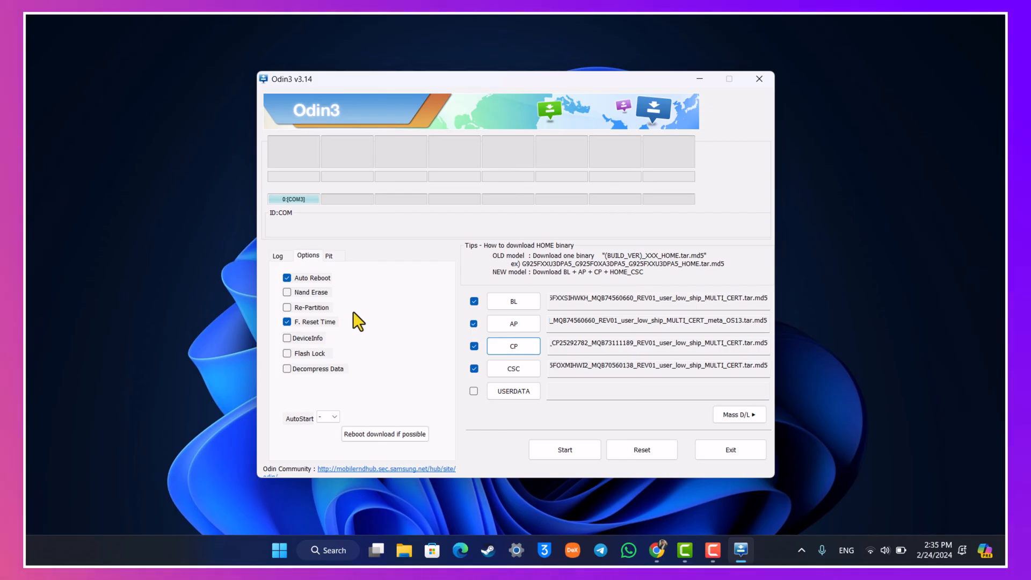
pyautogui.click(278, 256)
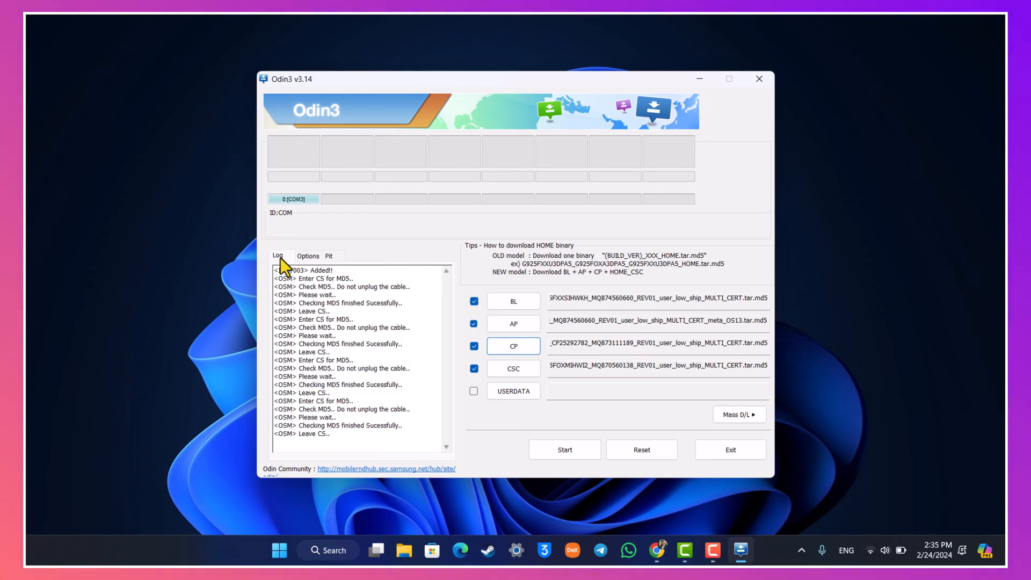
pyautogui.click(564, 451)
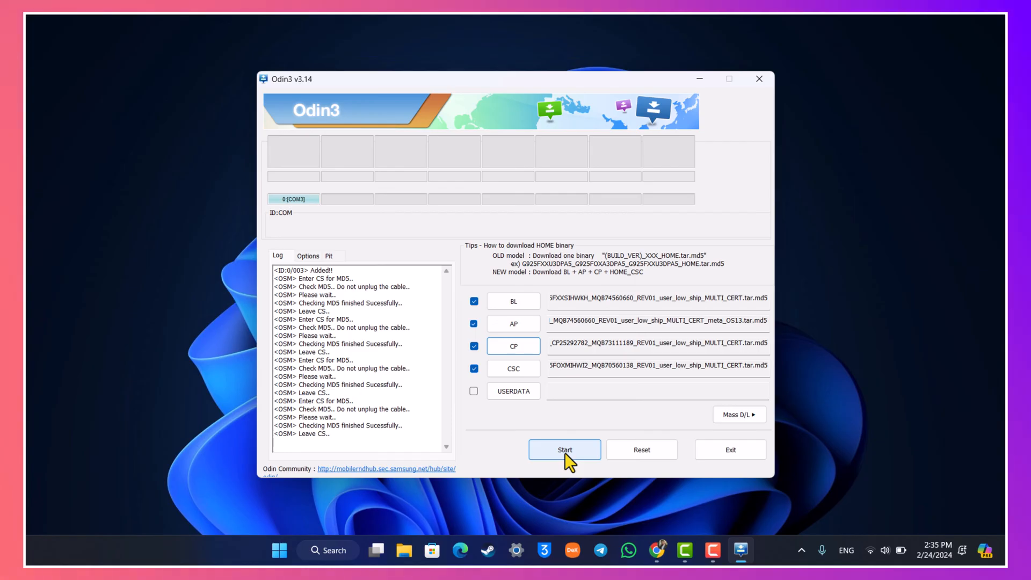
# Flash the loaded firmware to the phone on COM3 until Odin3 reports PASS!
pyautogui.click(565, 451)
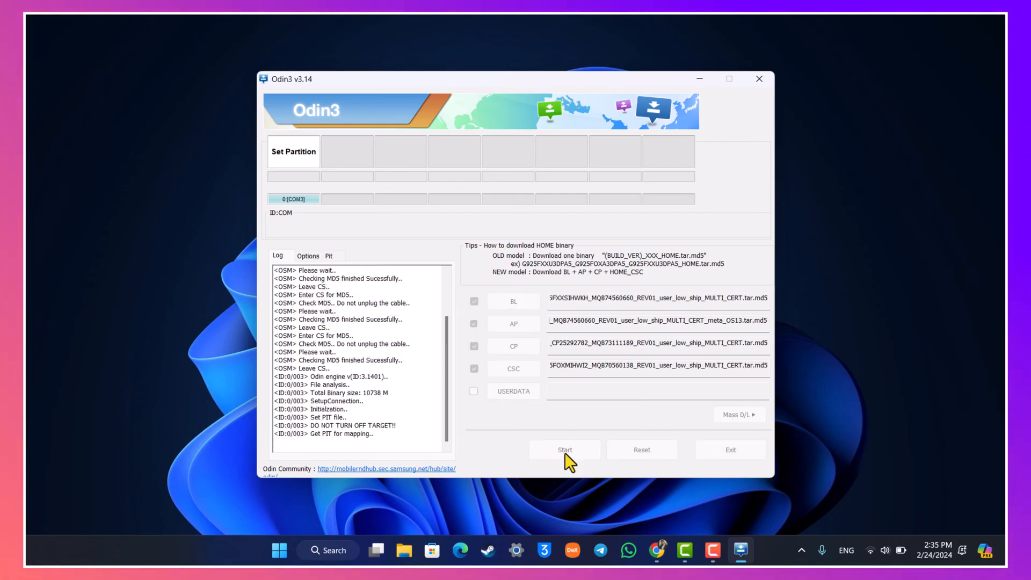
pyautogui.click(563, 450)
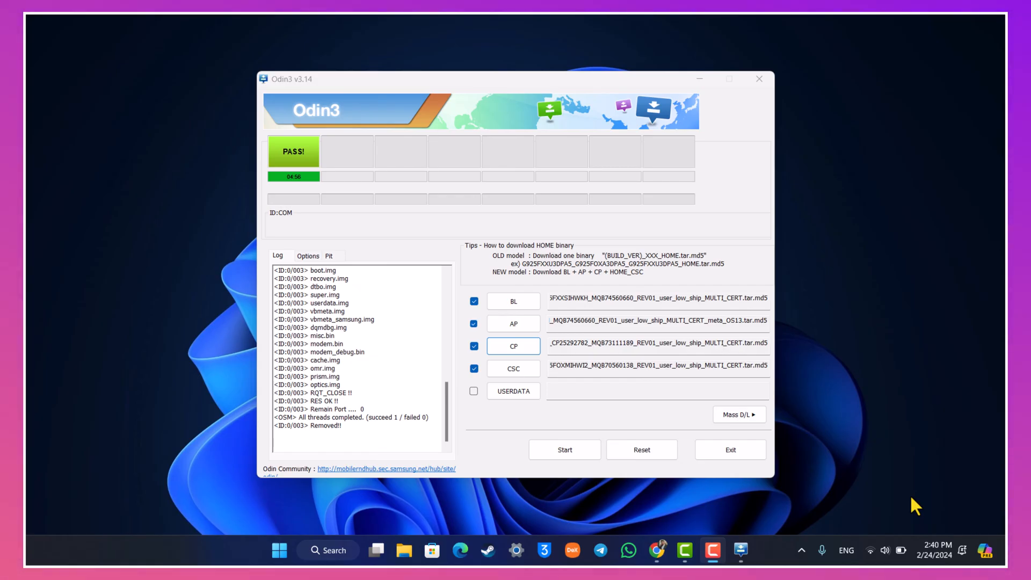
pyautogui.moveTo(283, 160)
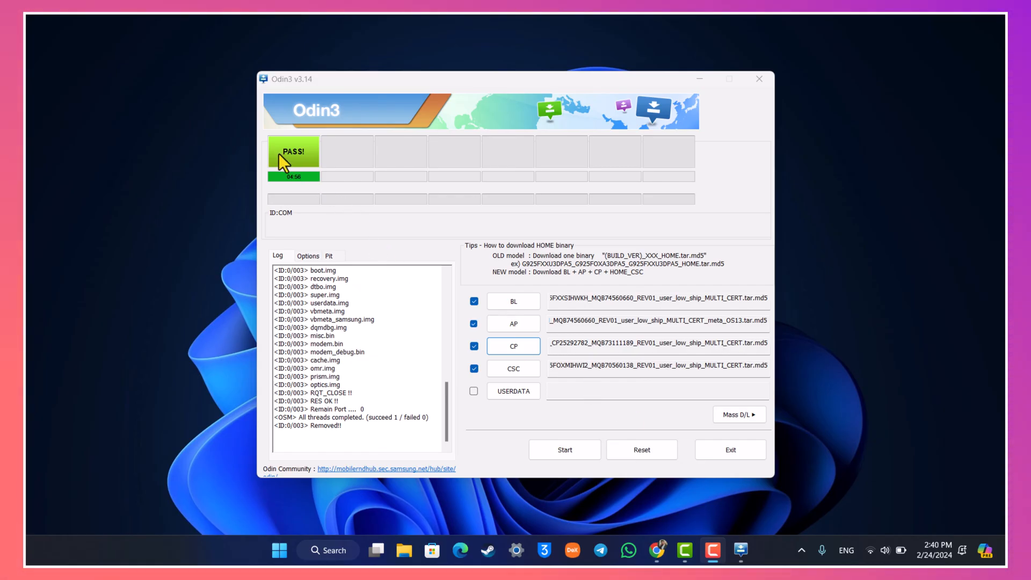